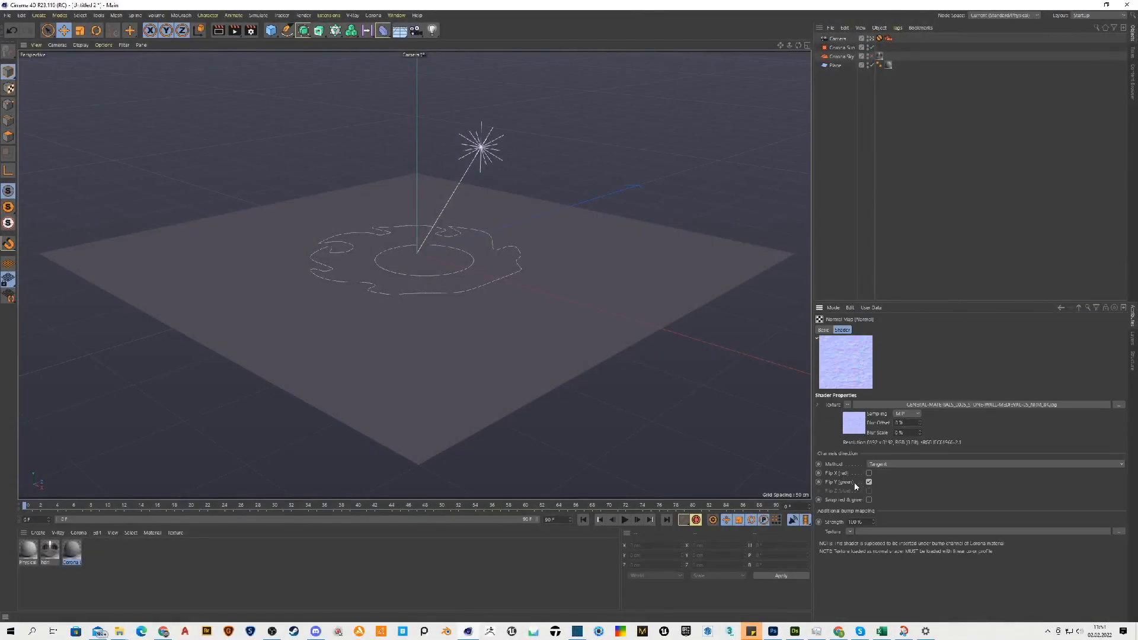
Disable Flip Y (green) in the stone wall material's normal shader
{"action": "left_click", "coordinate": [869, 481]}
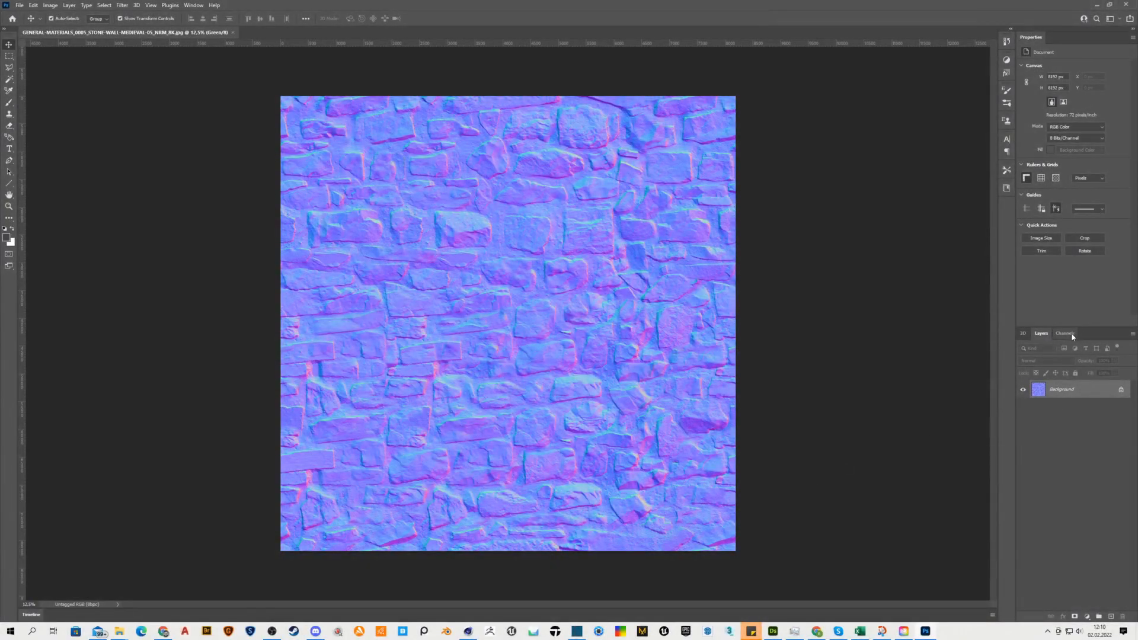
Invert only the Green channel of the stone wall normal map with Ctrl+I
{"action": "left_click", "coordinate": [1065, 333]}
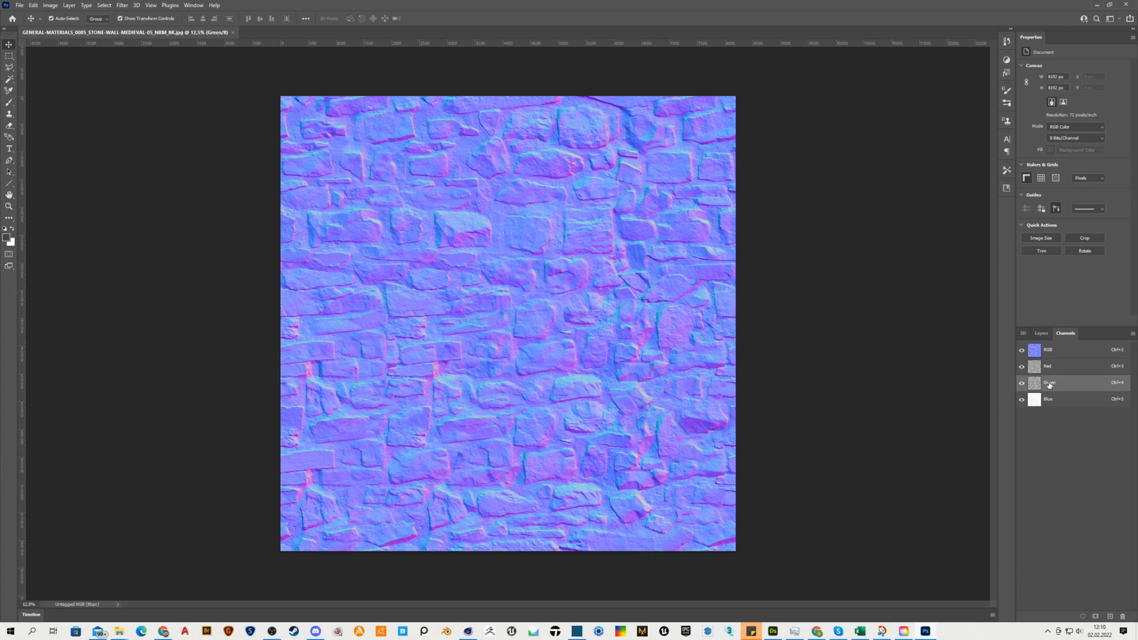
{"action": "key", "text": "ctrl+i"}
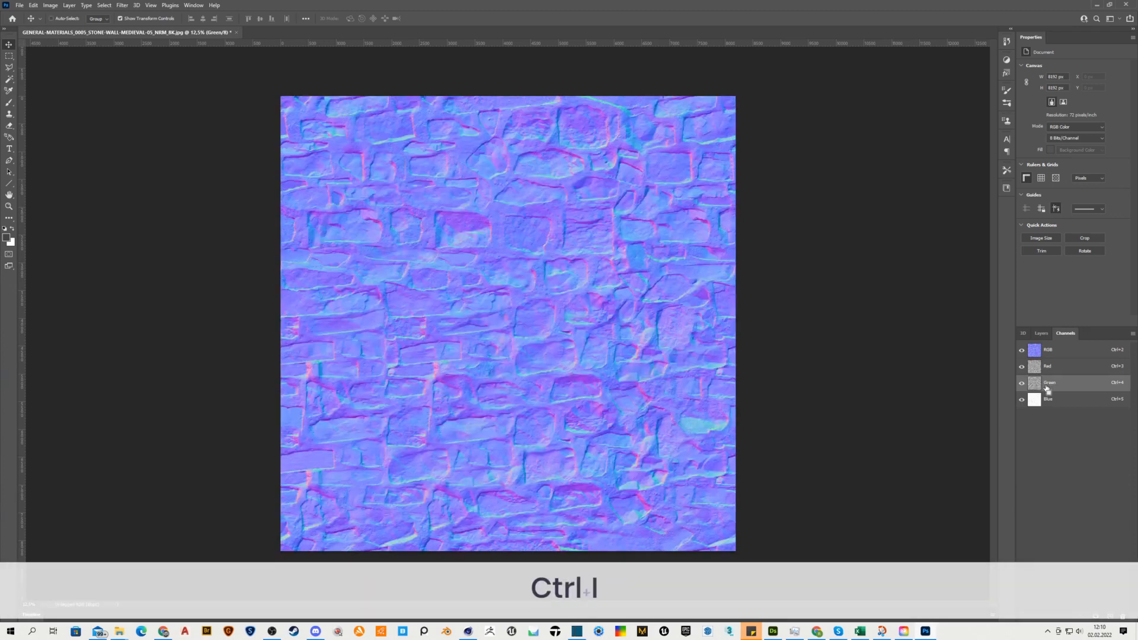